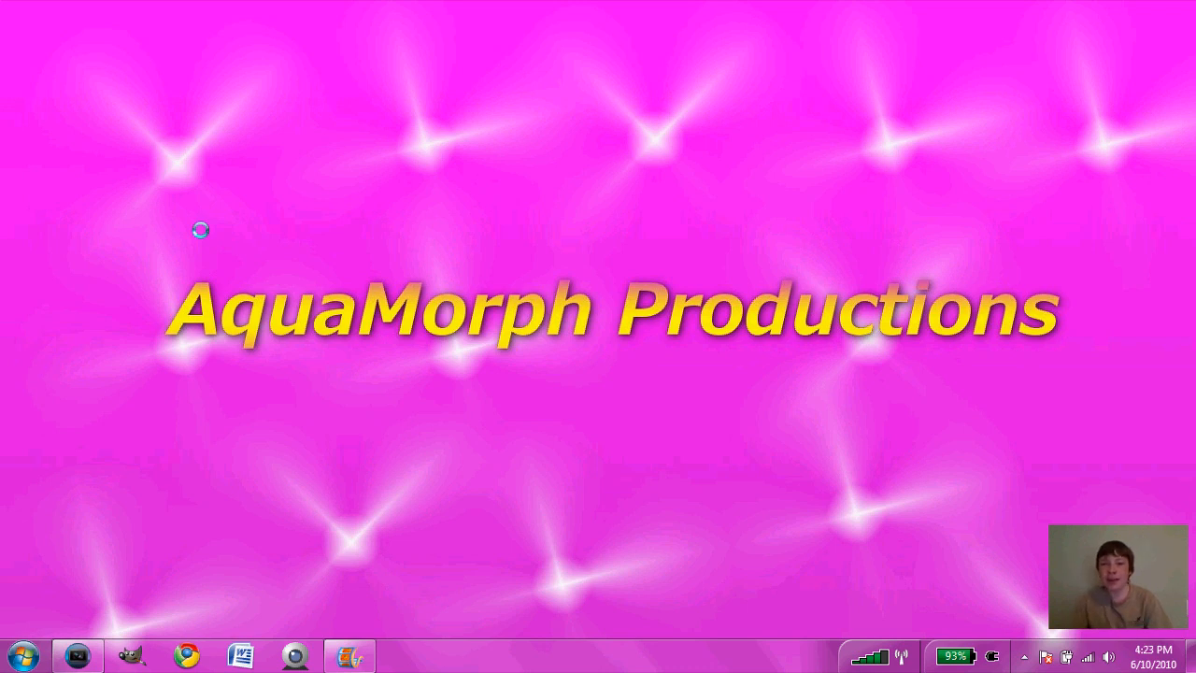
# Launch Calculator from the Windows 7 Start menu
pyautogui.click(21, 654)
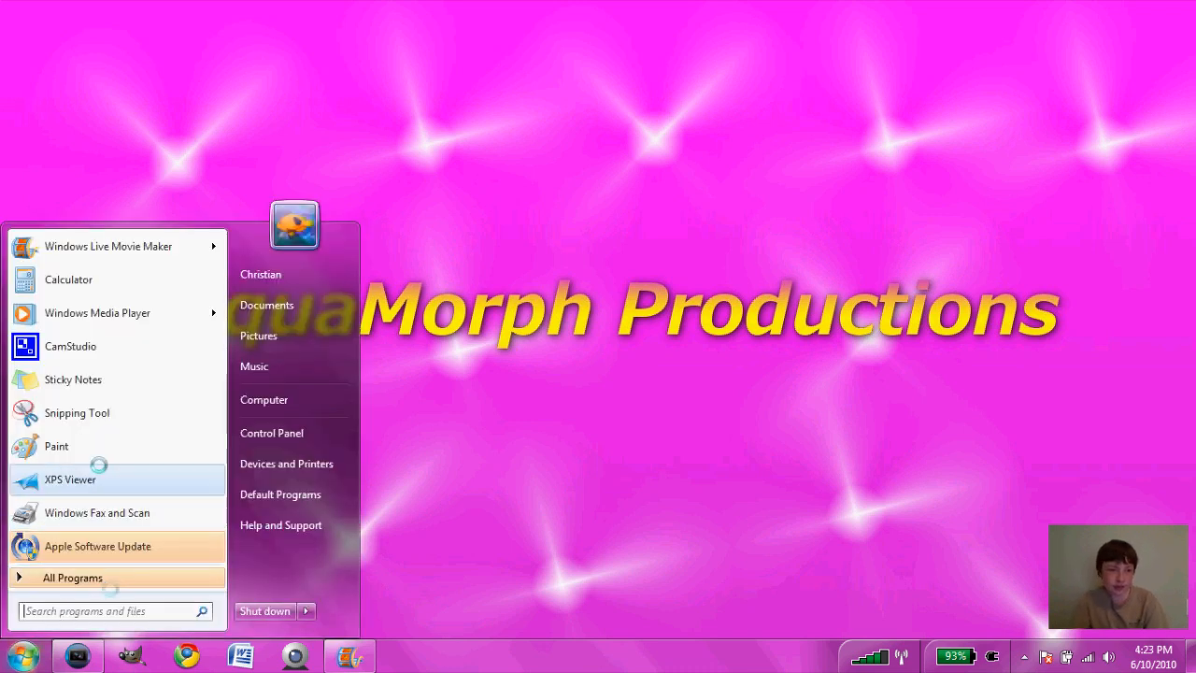
pyautogui.click(67, 281)
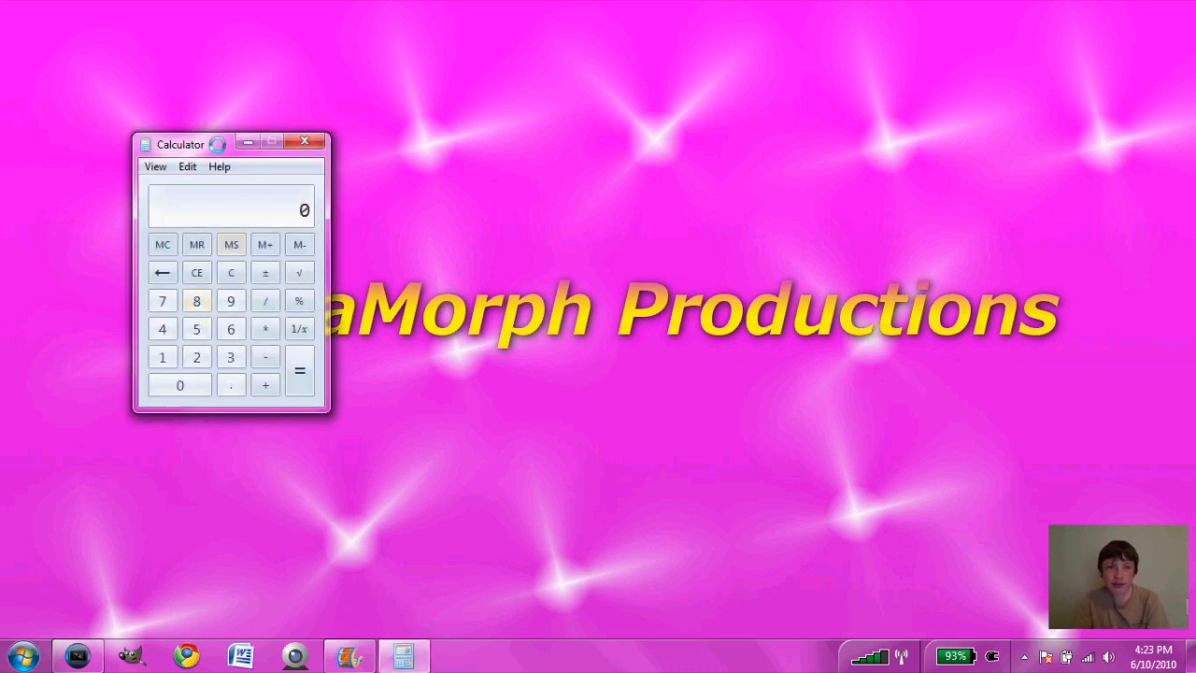
# Compute 1 ÷ 15 = 0.0666666666666667 in Calculator, then close it
pyautogui.moveTo(180, 144); pyautogui.dragTo(382, 155)
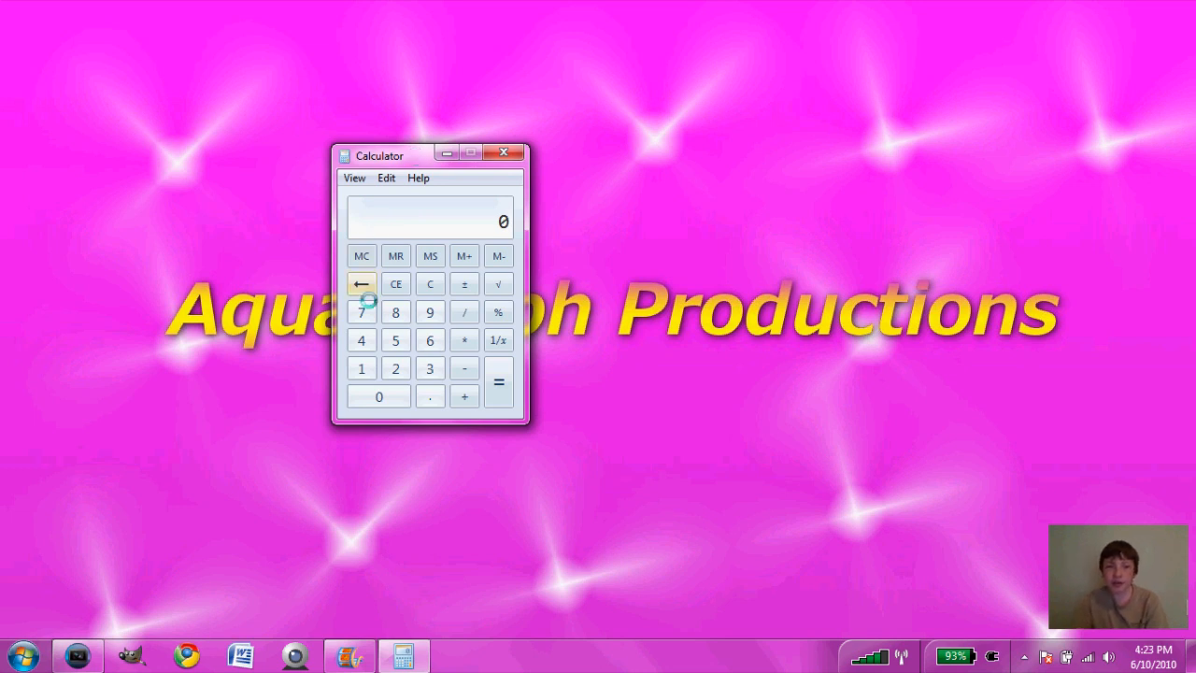
pyautogui.click(362, 366)
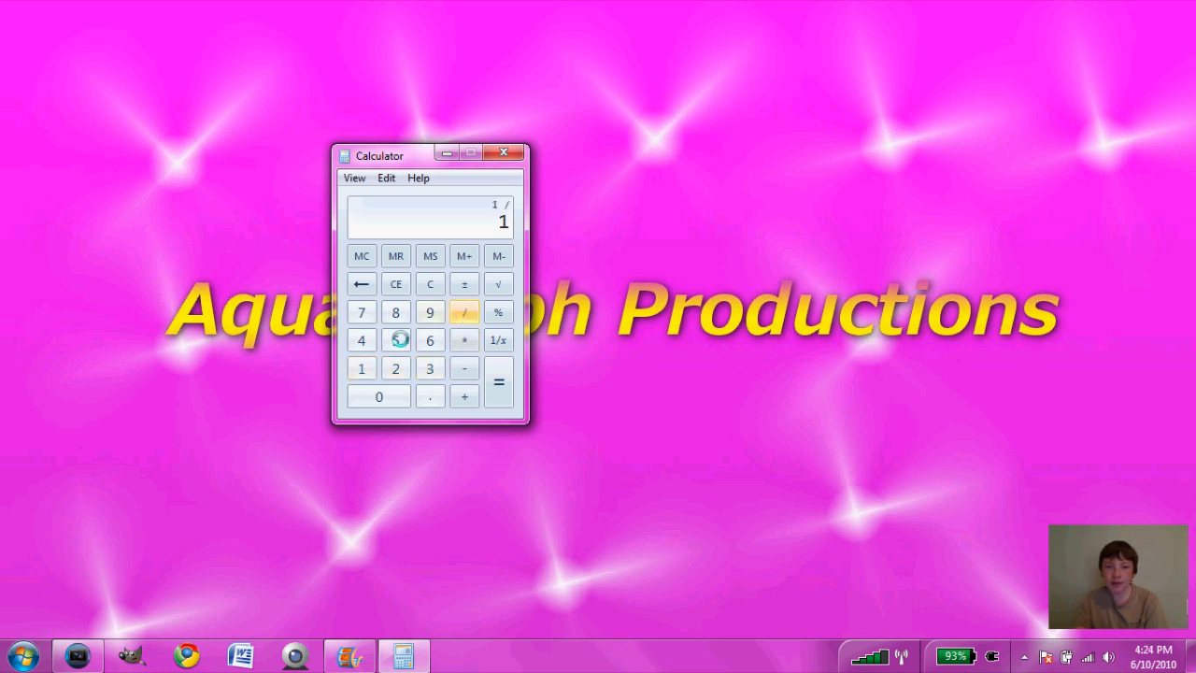
pyautogui.click(396, 340)
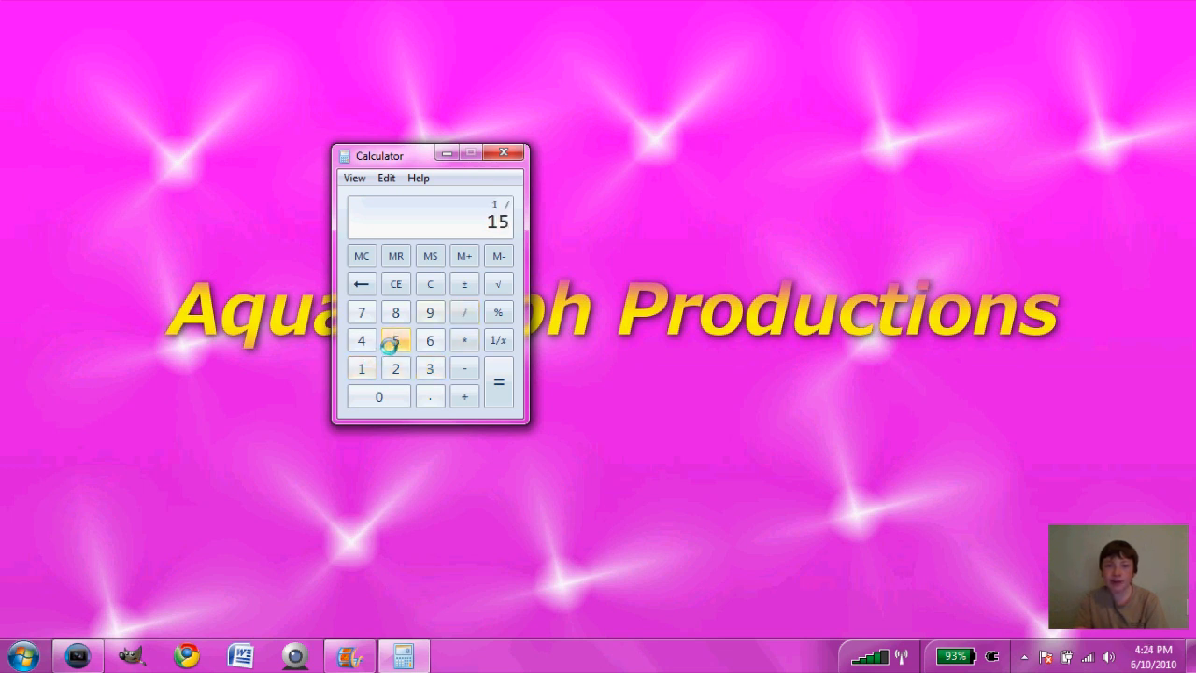
pyautogui.click(497, 381)
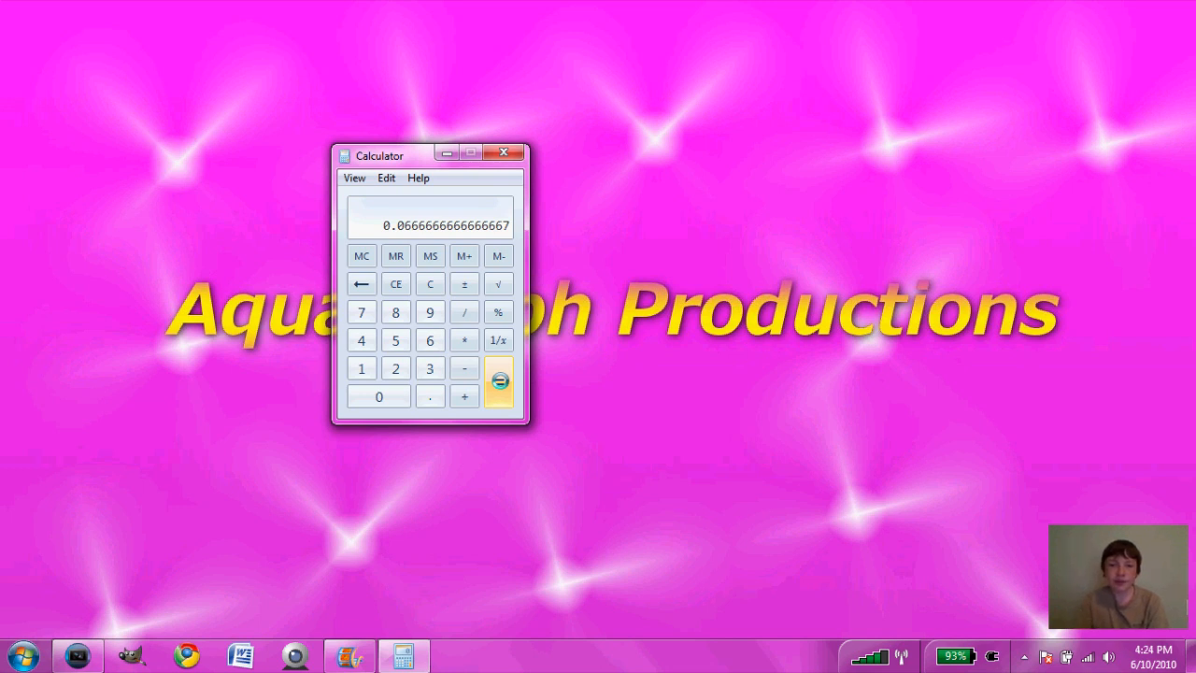
pyautogui.click(497, 383)
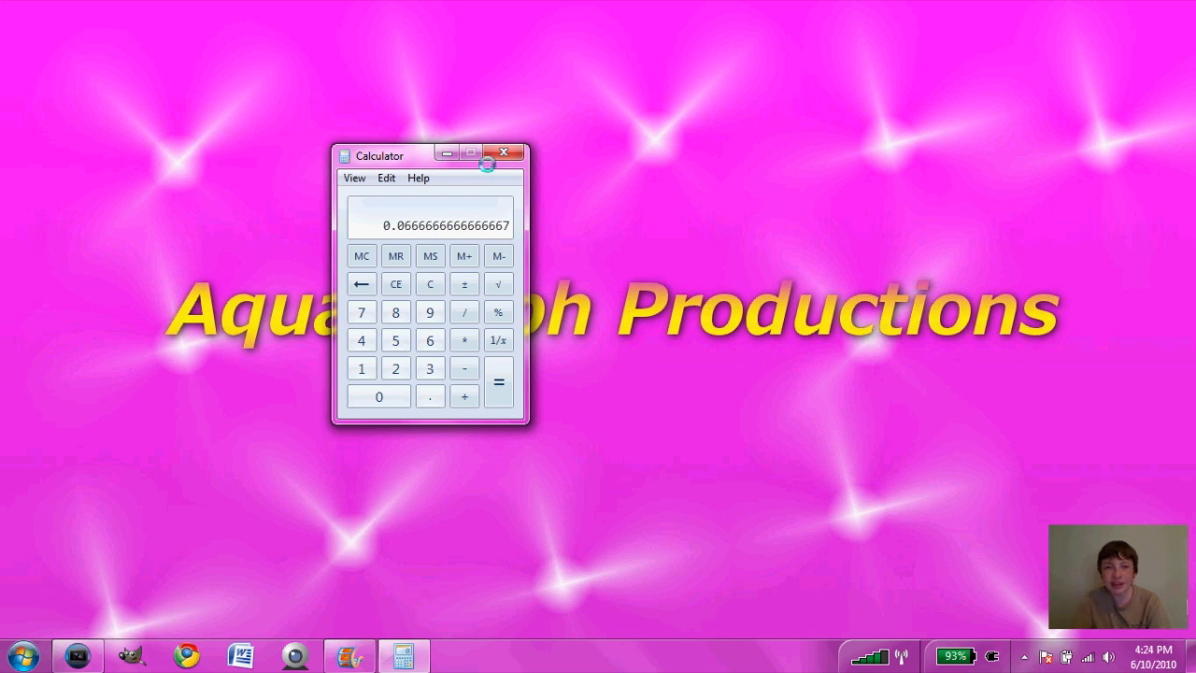
pyautogui.click(504, 153)
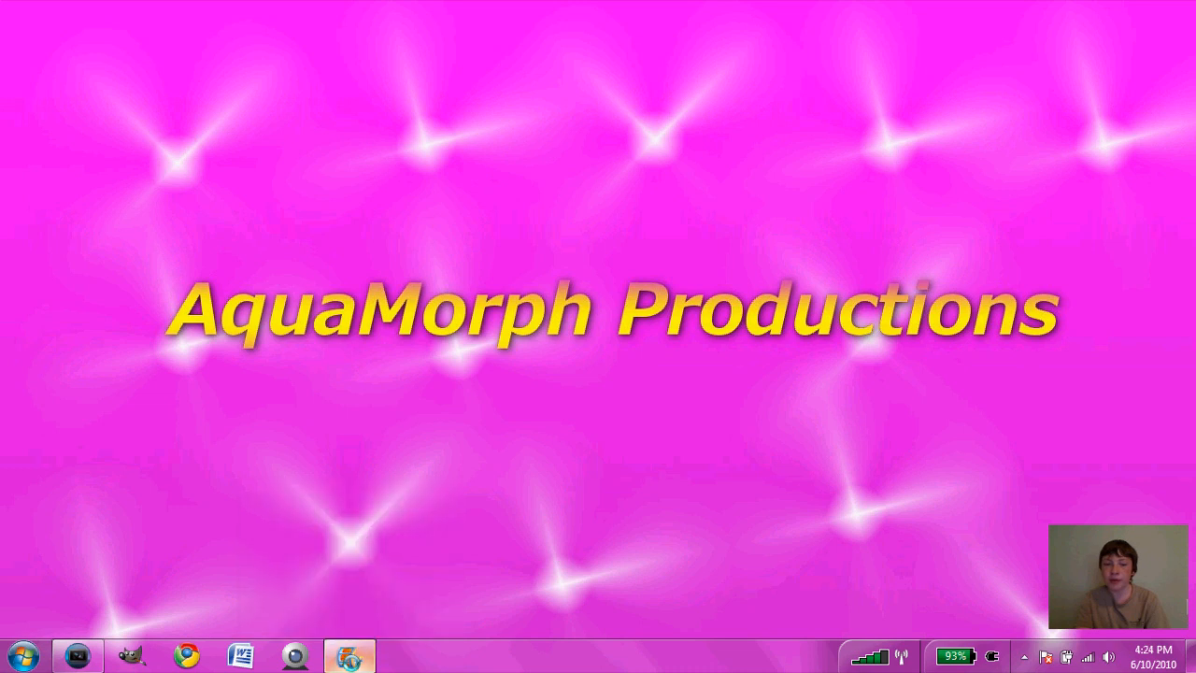
# Launch Movie Maker and add the 44 LEGO photos from the Brickfilm Editing folder
pyautogui.click(348, 654)
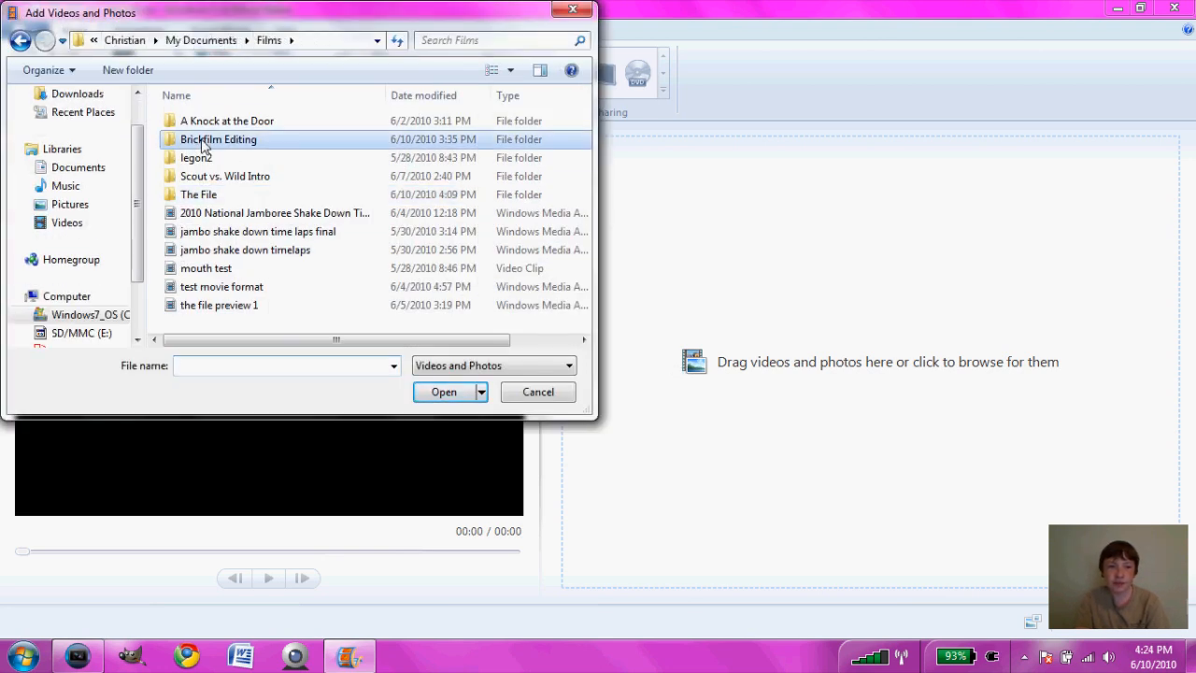
pyautogui.doubleClick(217, 138)
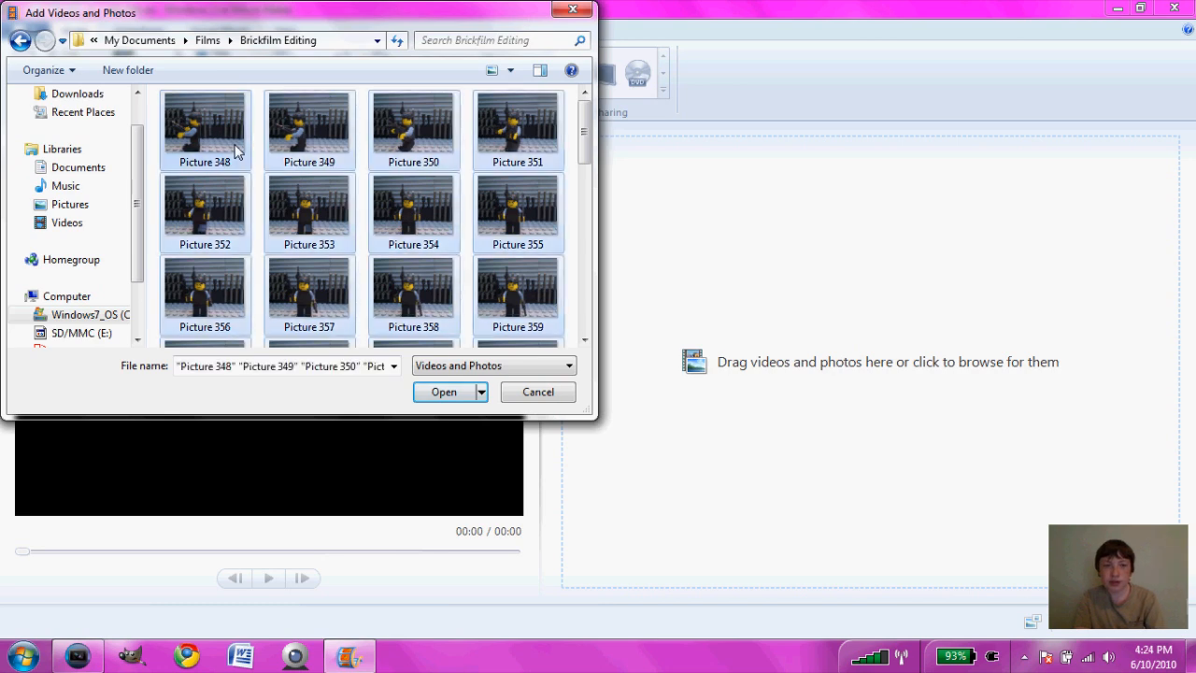
pyautogui.click(445, 393)
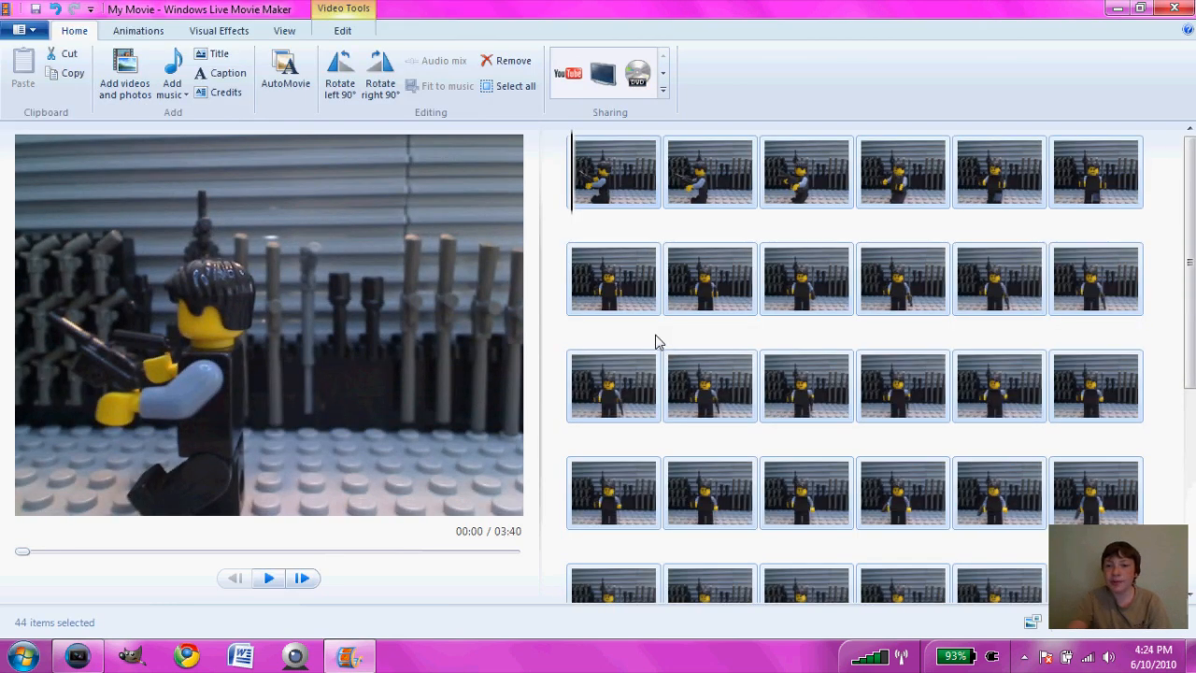
pyautogui.moveTo(729, 235)
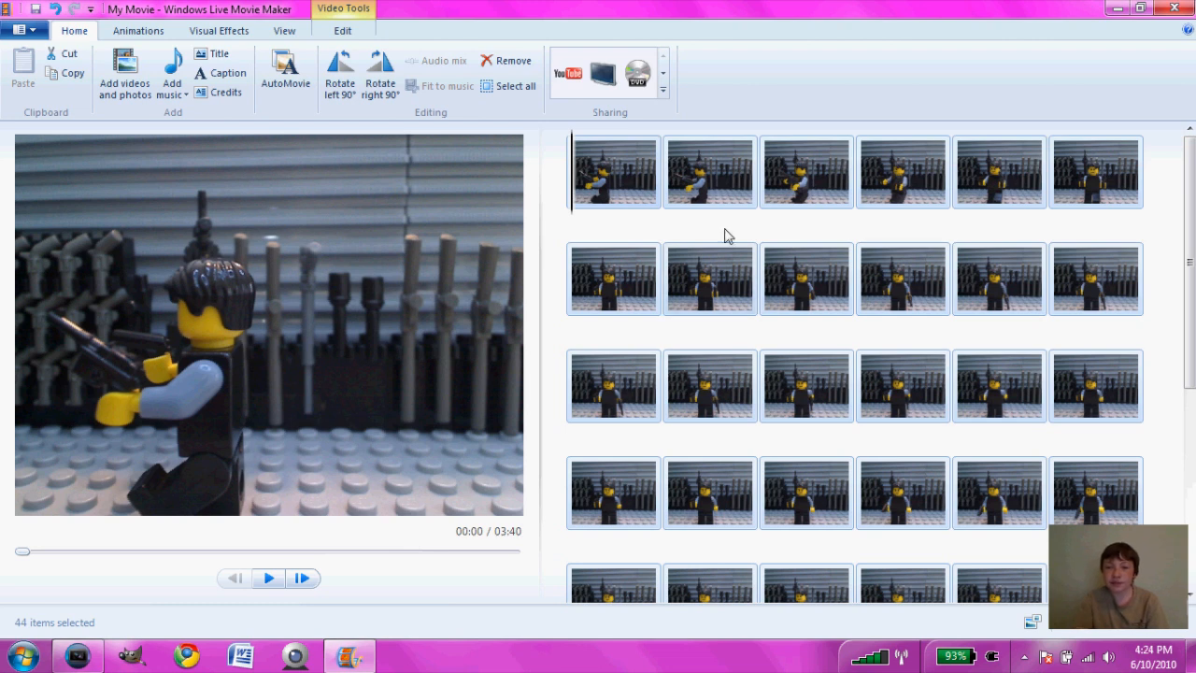
pyautogui.moveTo(775, 266)
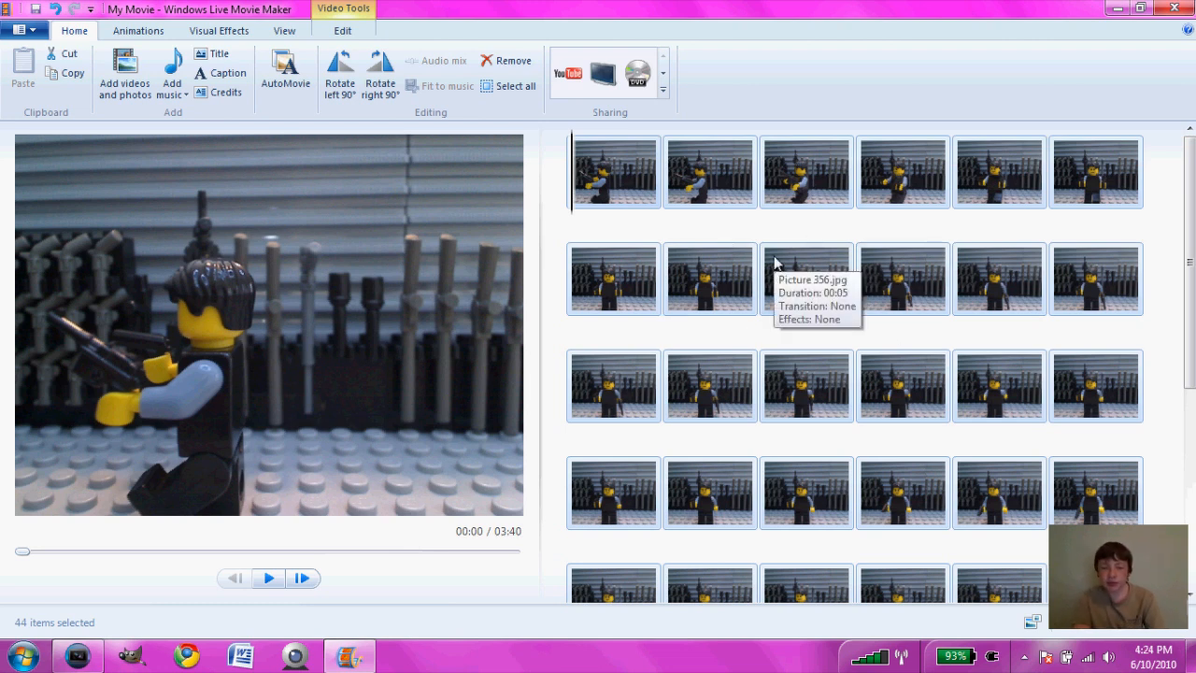
# Select all 44 stills and show their Video Tools editing options
pyautogui.click(808, 277)
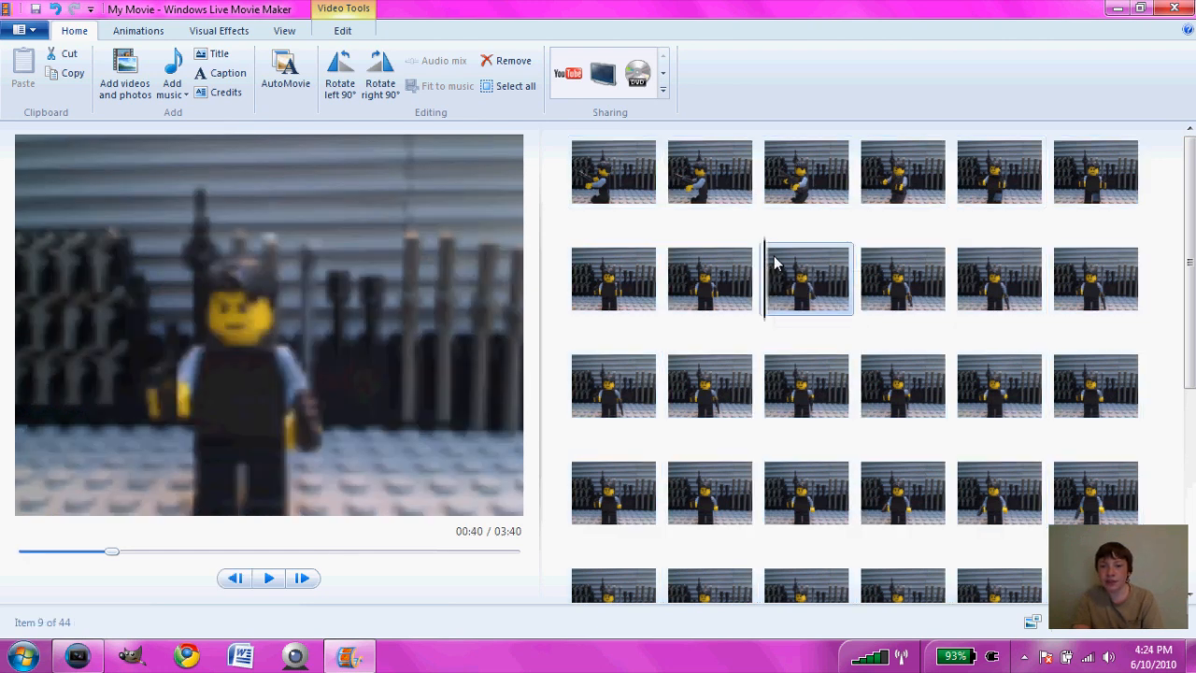
pyautogui.click(516, 86)
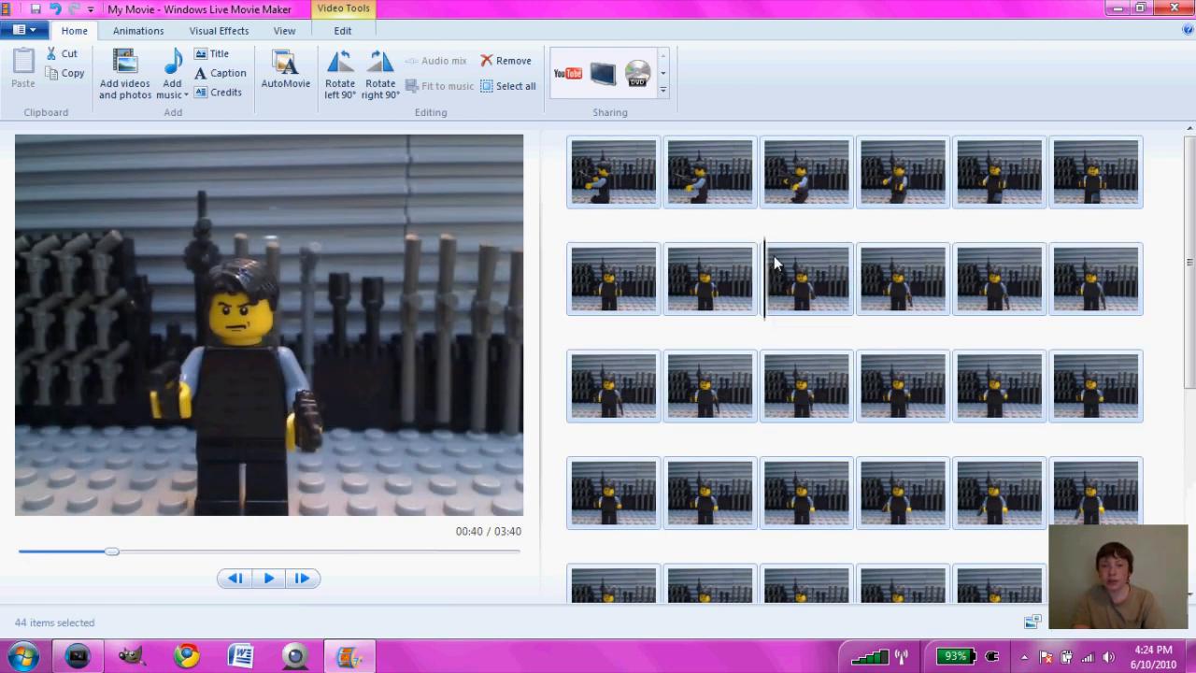
pyautogui.click(342, 30)
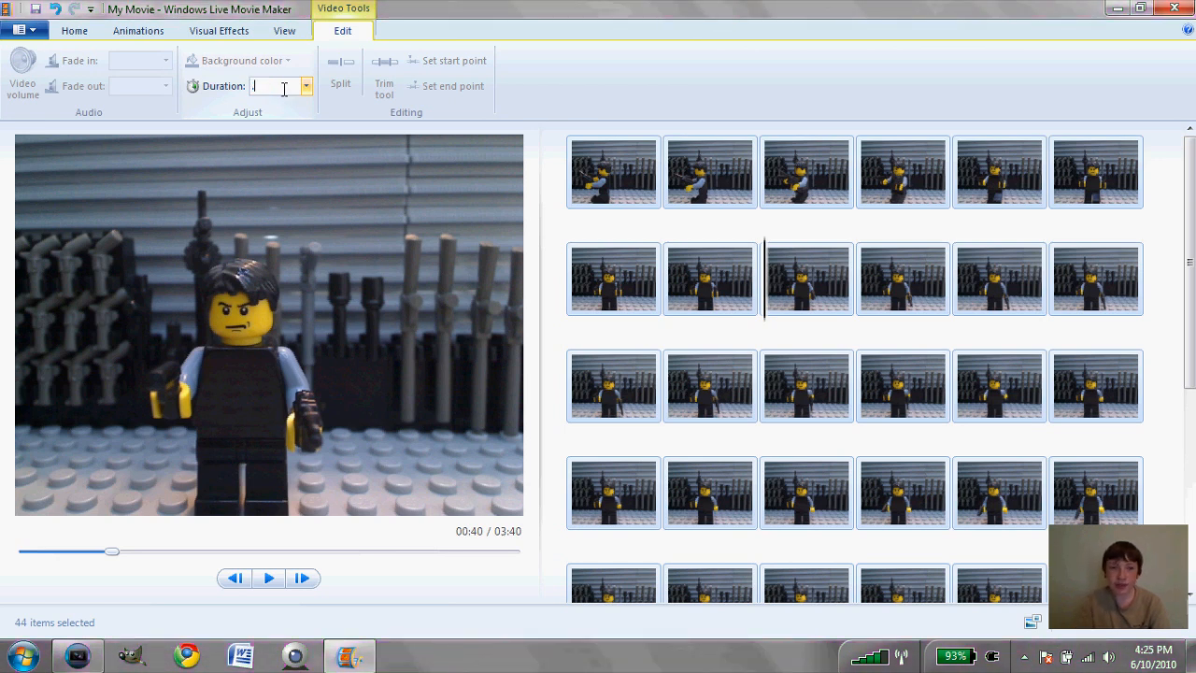
# Set each still's duration to 0.06 s and preview the sequence from the start
pyautogui.write('.06')
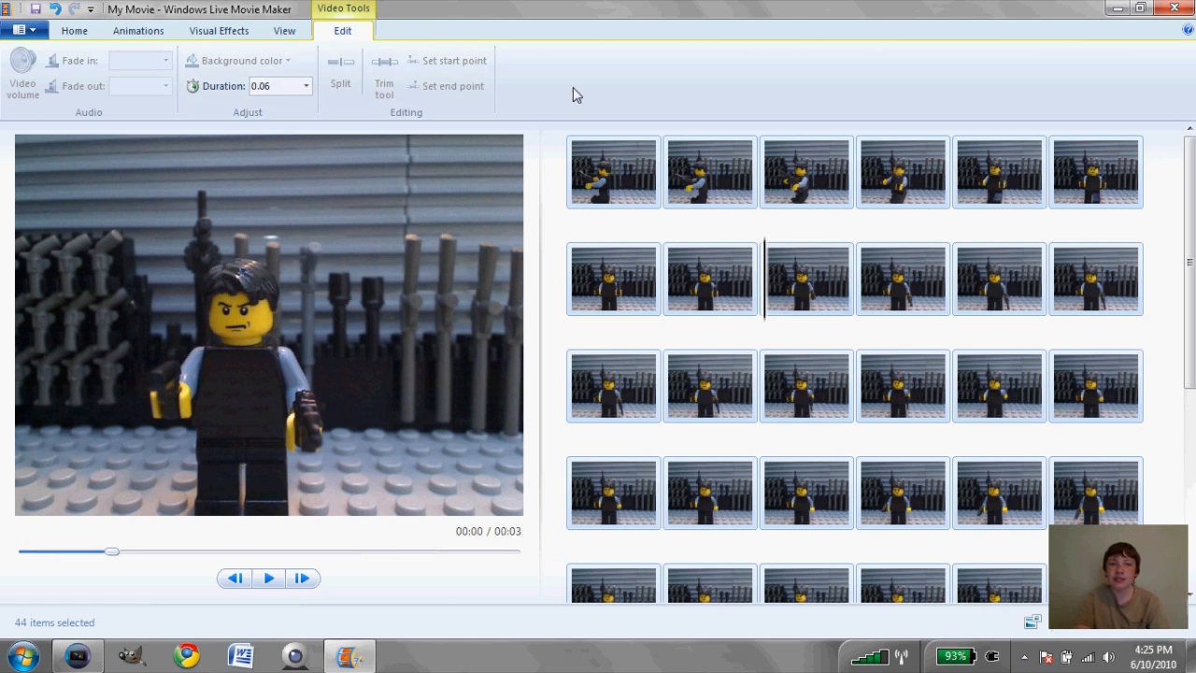
pyautogui.moveTo(445, 501)
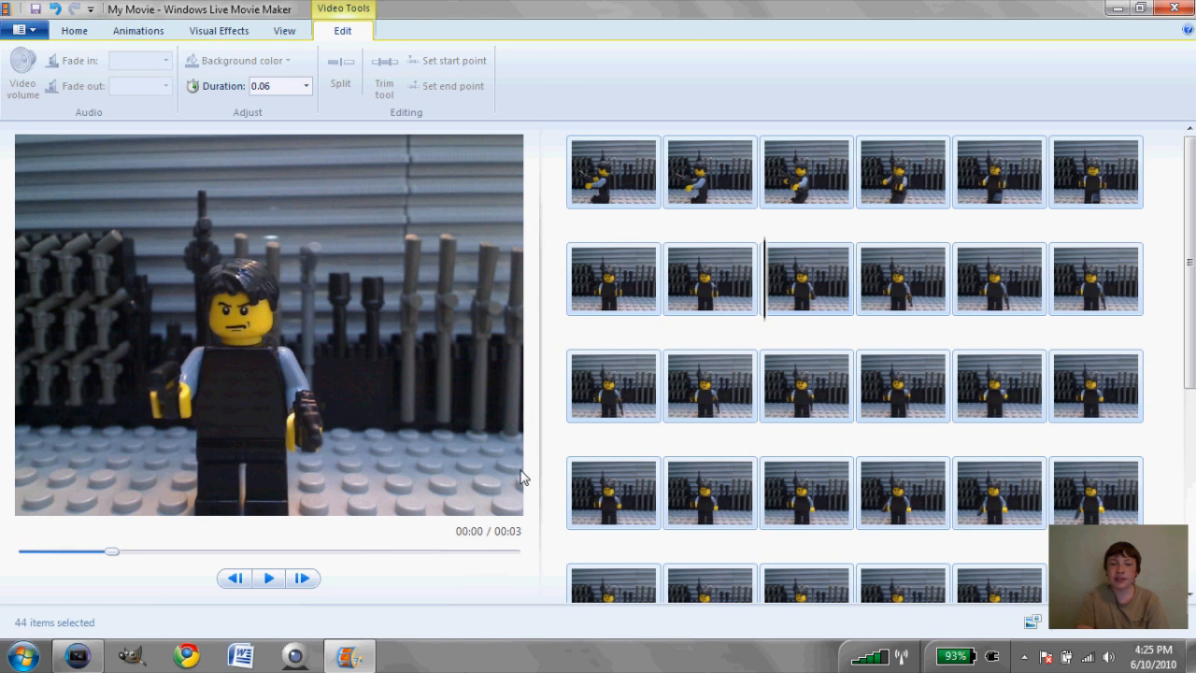
pyautogui.click(613, 172)
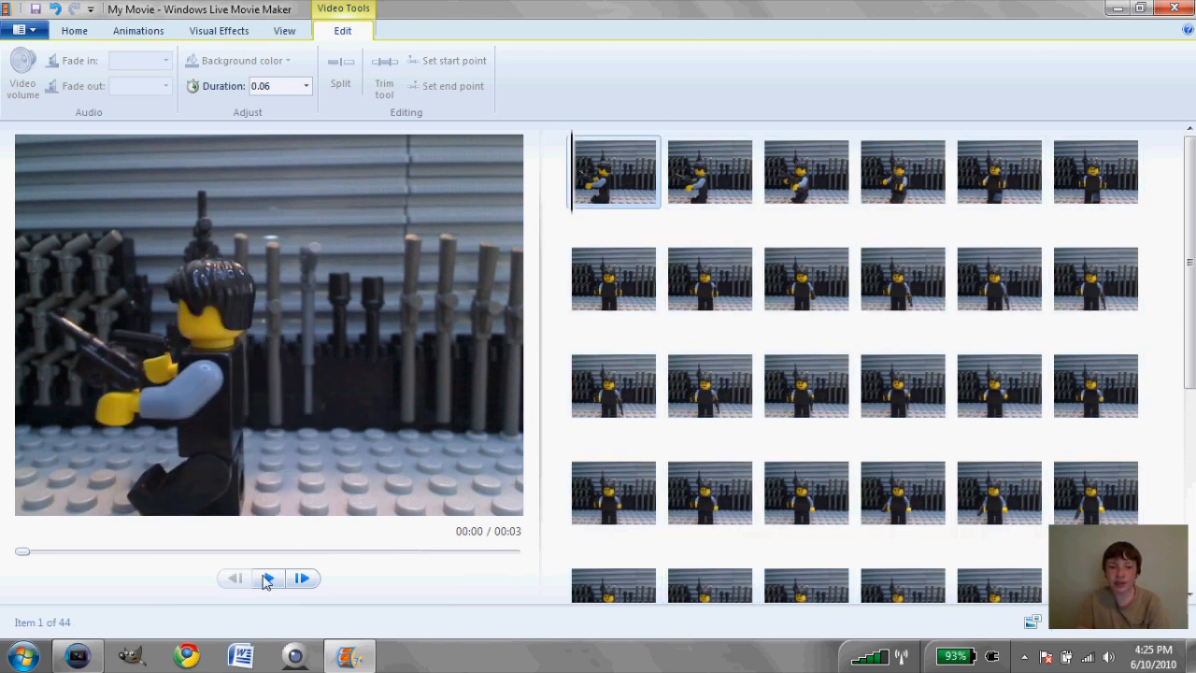
pyautogui.click(270, 577)
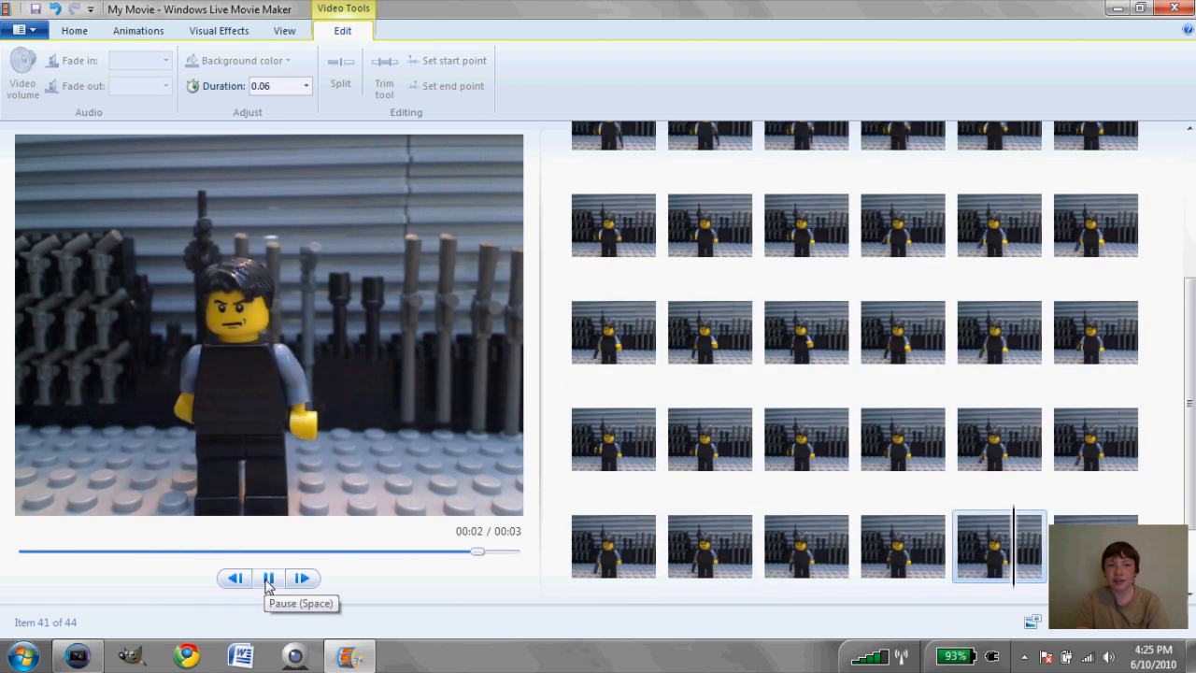
pyautogui.click(269, 577)
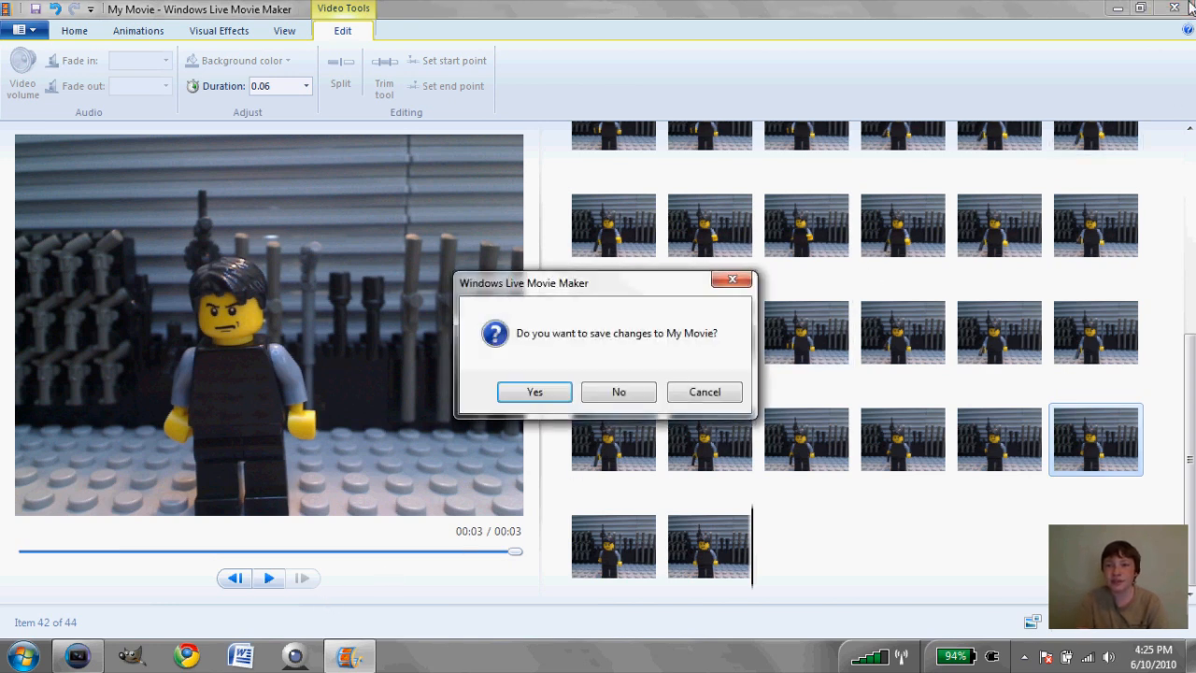
# Discard the unsaved changes to My Movie when closing Movie Maker
pyautogui.click(619, 392)
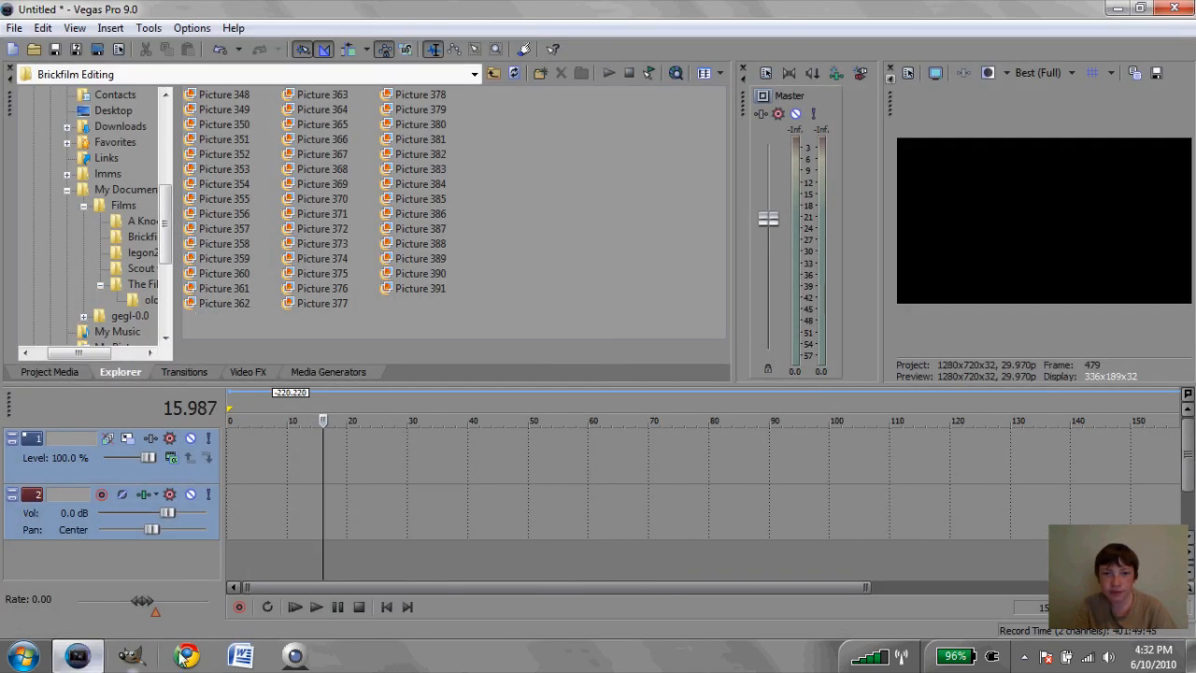
pyautogui.moveTo(549, 406)
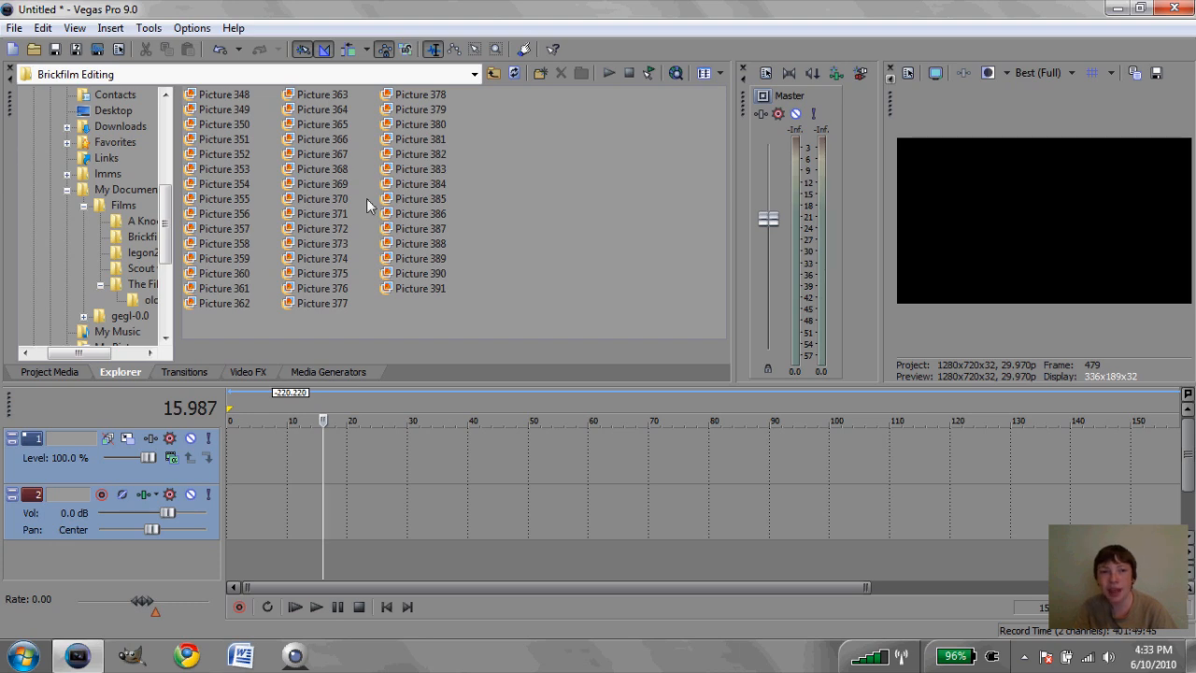
# Show the Options menu in Vegas Pro
pyautogui.click(191, 28)
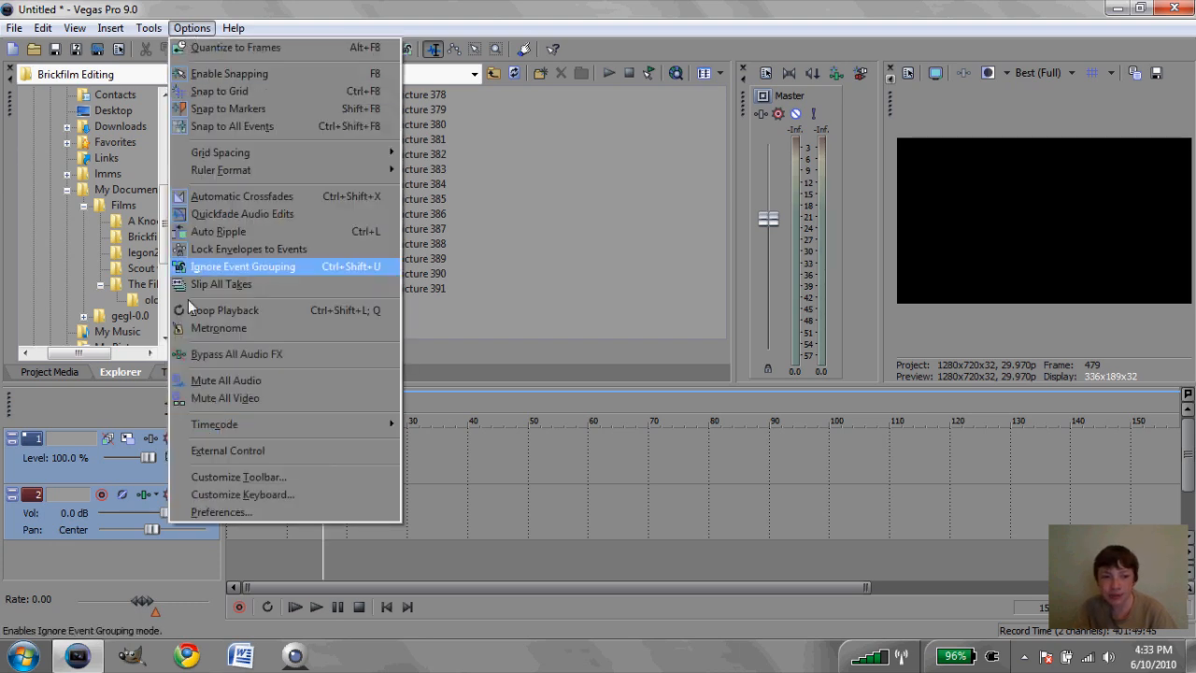
# In Preferences > Editing, set New still image length to .0666 seconds and confirm
pyautogui.click(221, 513)
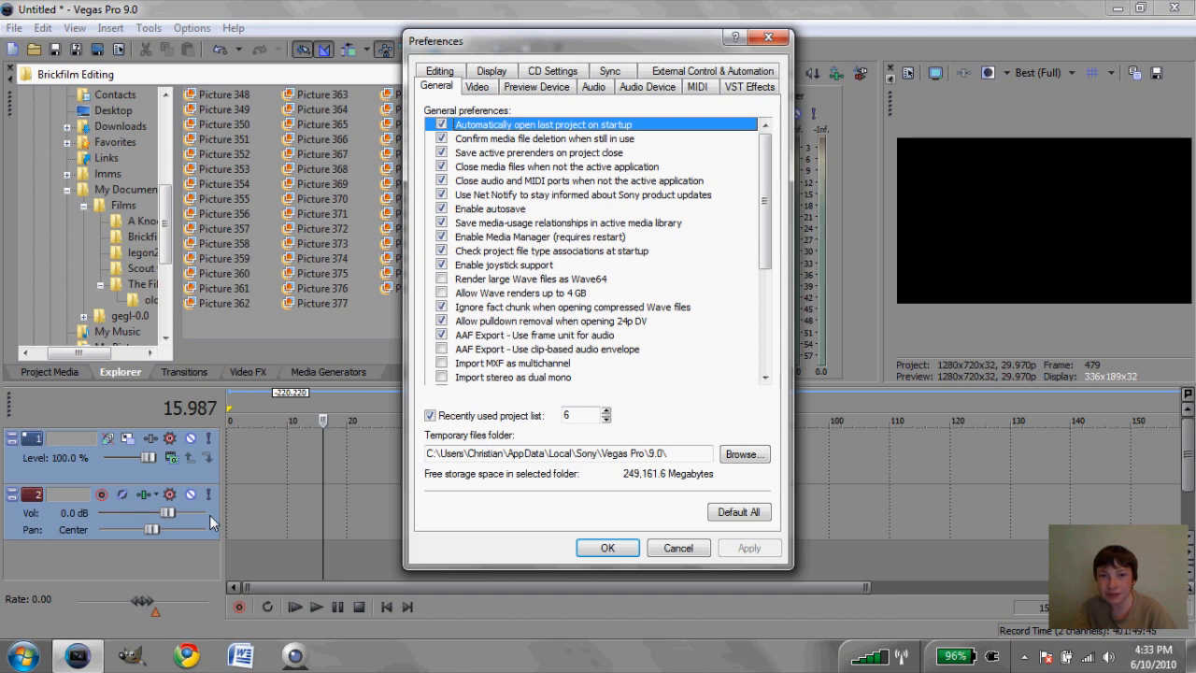
pyautogui.moveTo(513, 494)
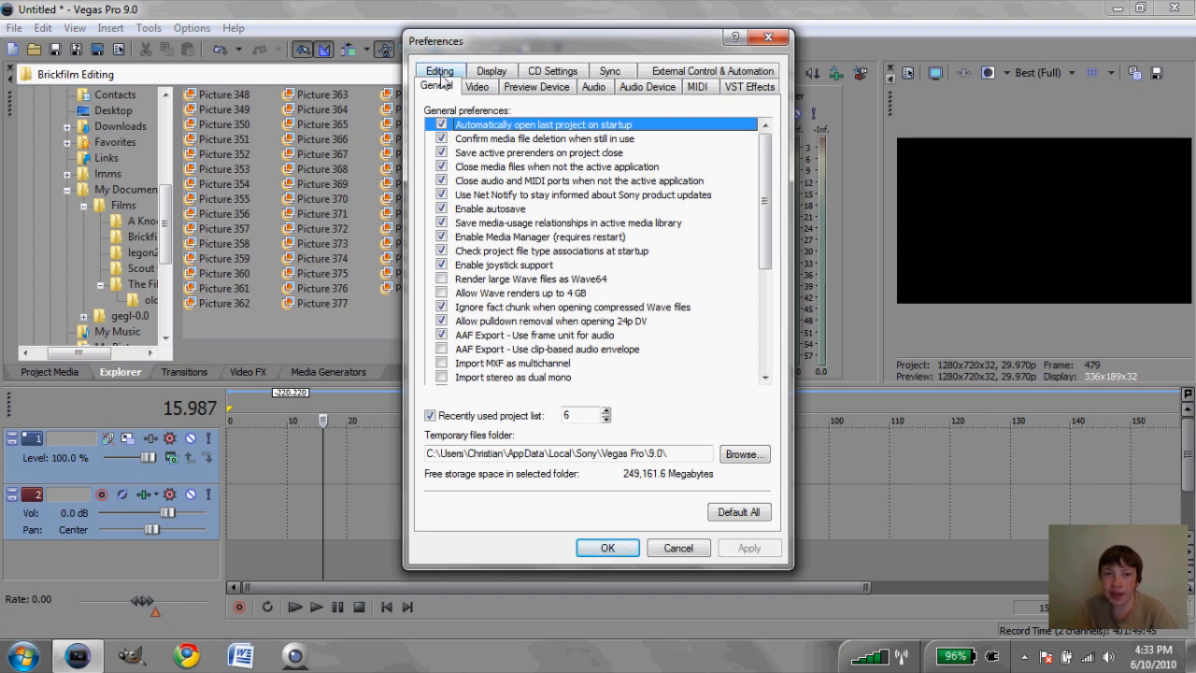
pyautogui.click(440, 71)
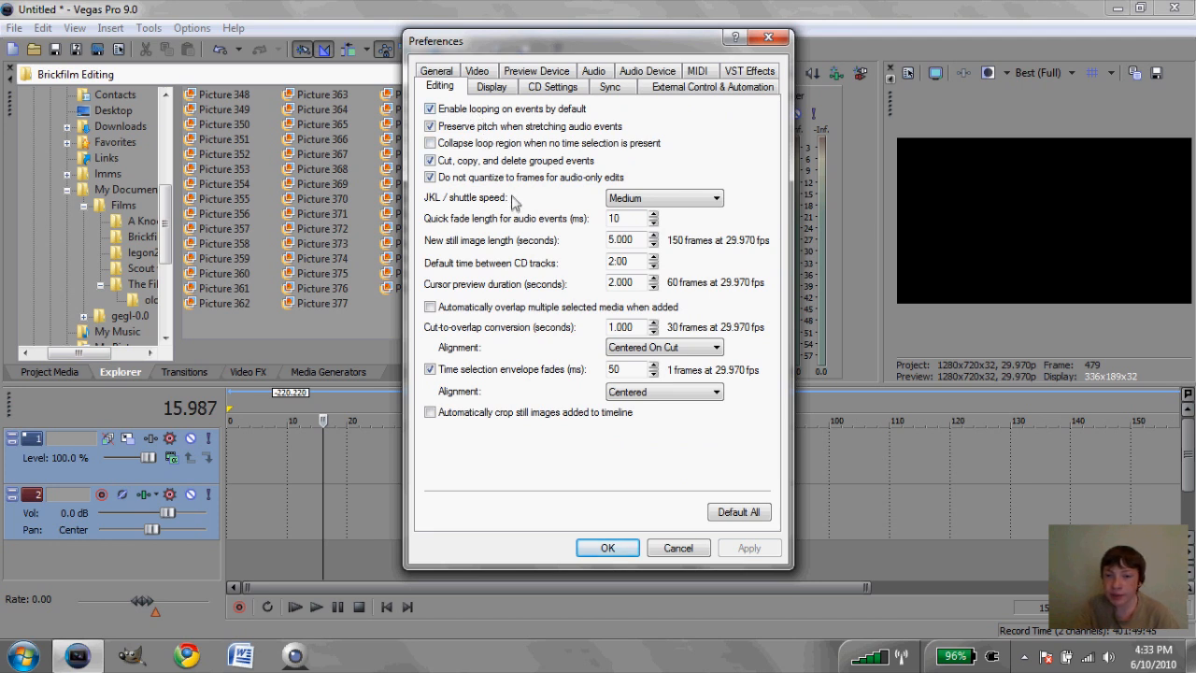
pyautogui.moveTo(549, 210)
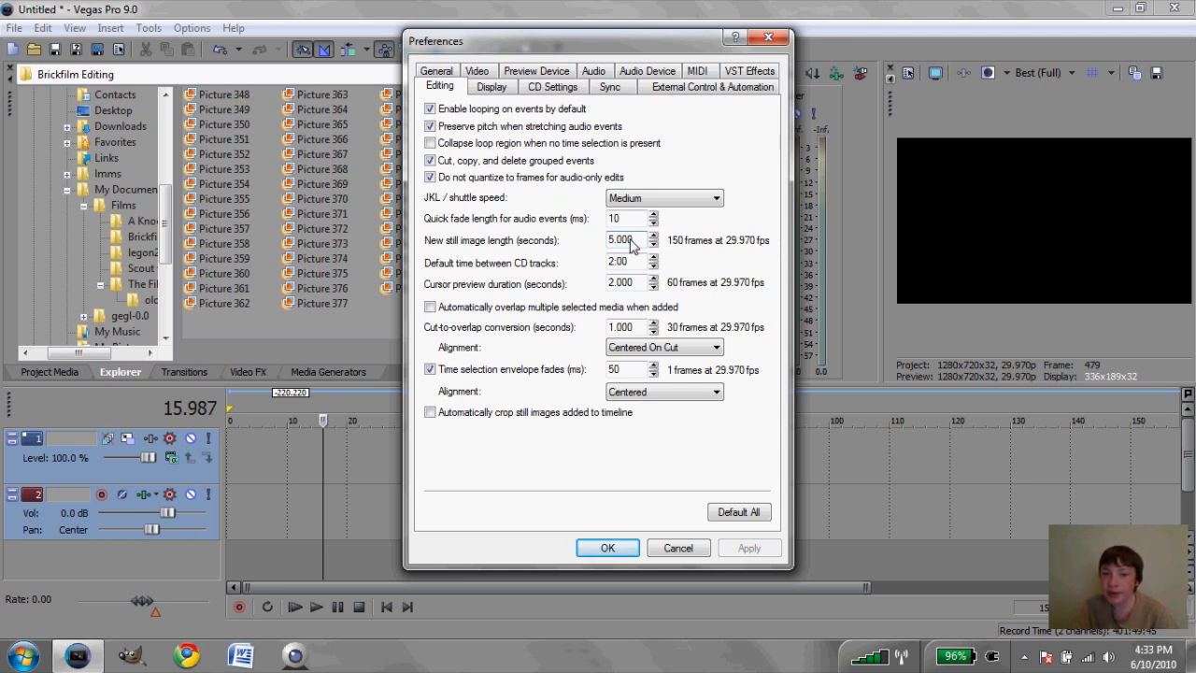
pyautogui.write('.0')
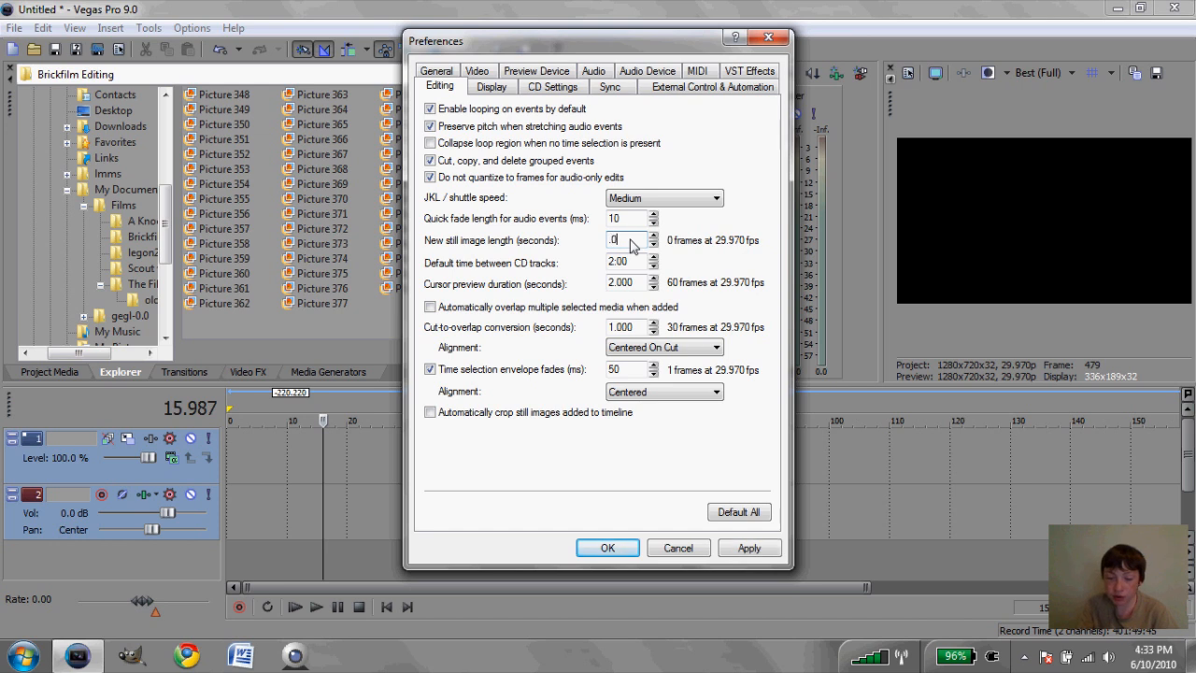
pyautogui.write('.0666')
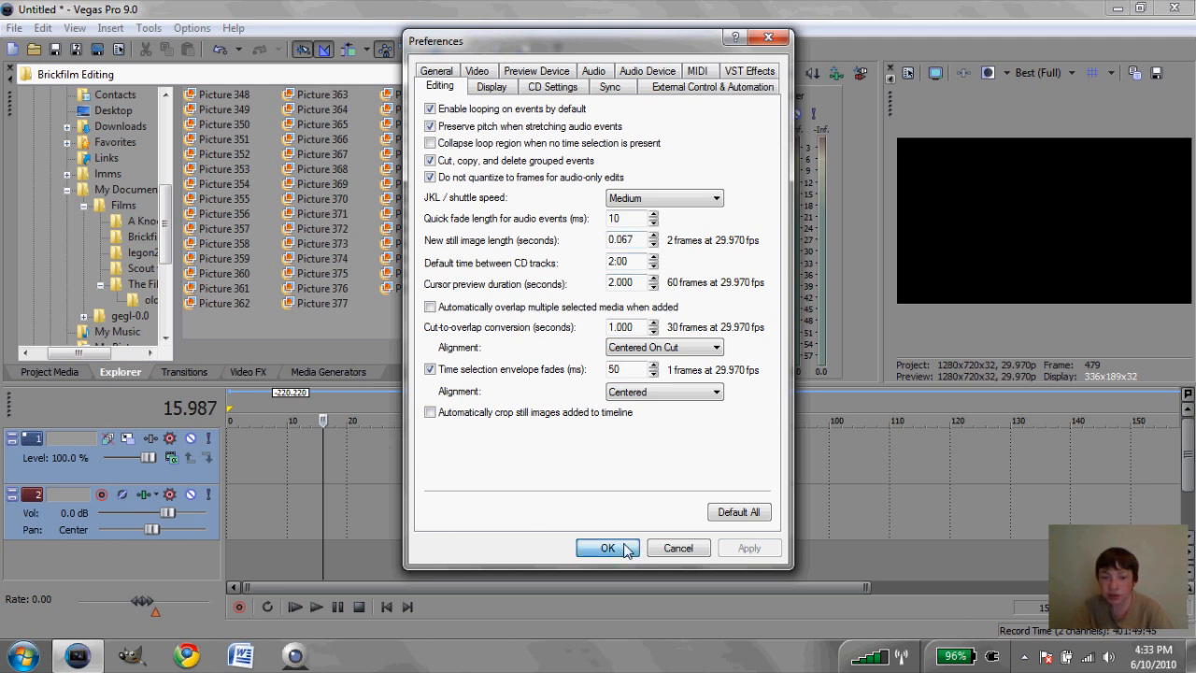
pyautogui.click(607, 548)
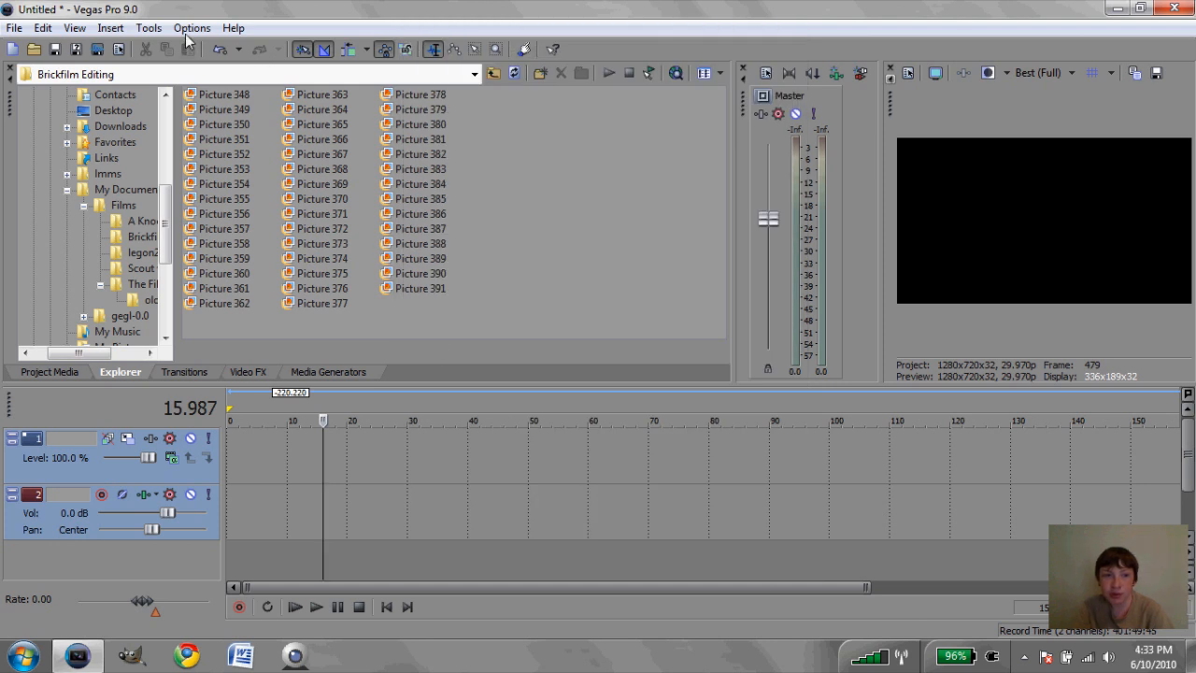
pyautogui.click(190, 28)
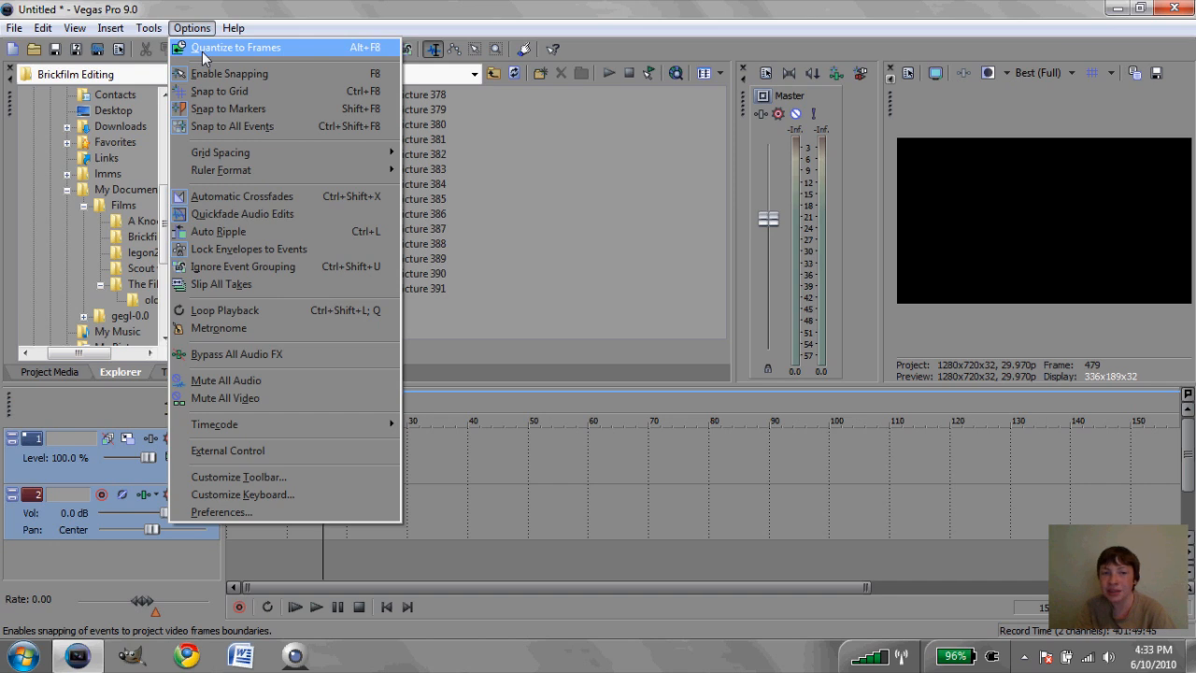
pyautogui.moveTo(228, 108)
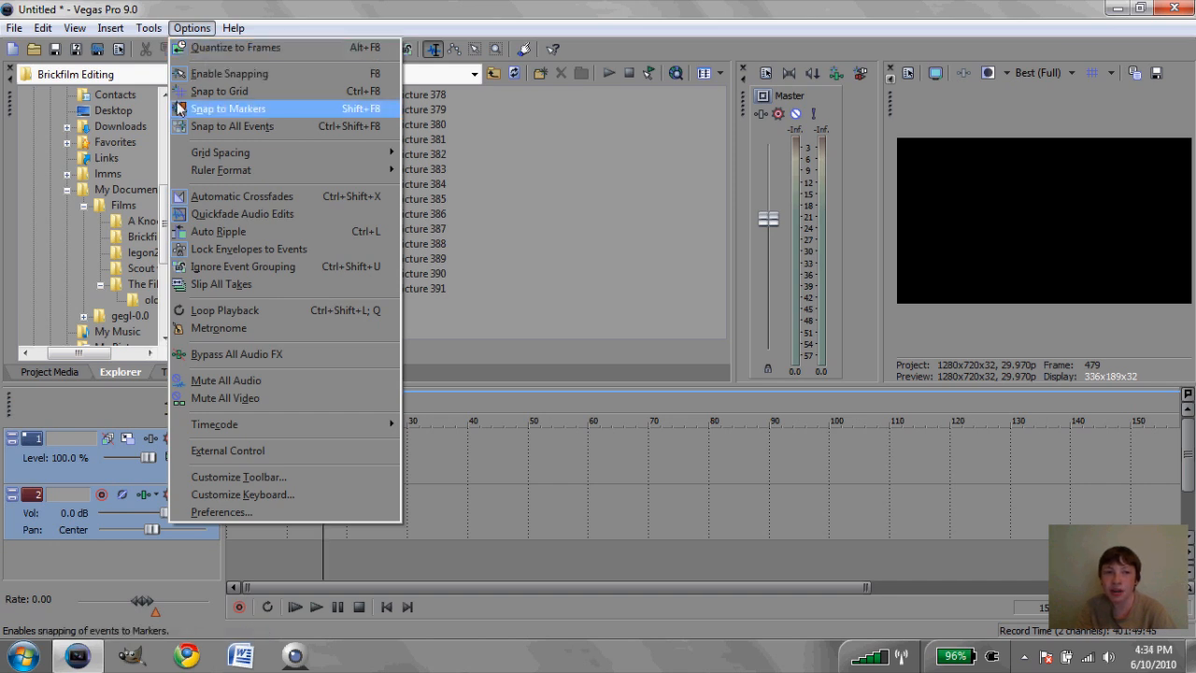
pyautogui.moveTo(235, 47)
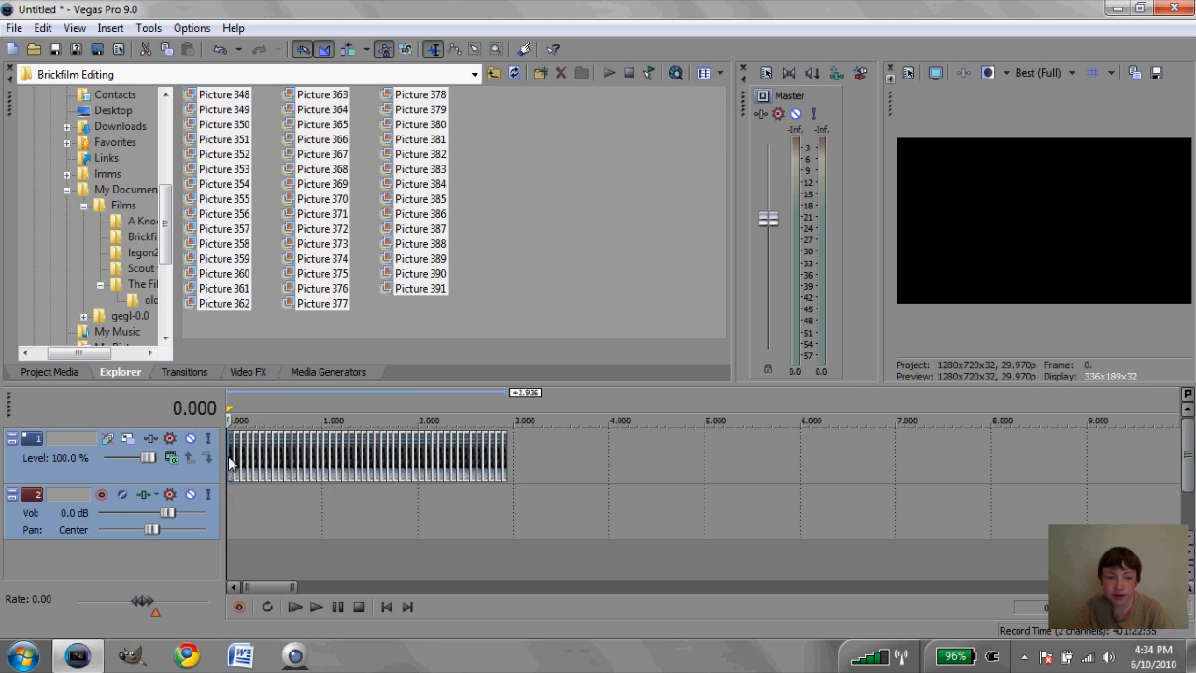
# Preview the 3-second LEGO sequence on the timeline, then close Vegas without saving
pyautogui.click(316, 606)
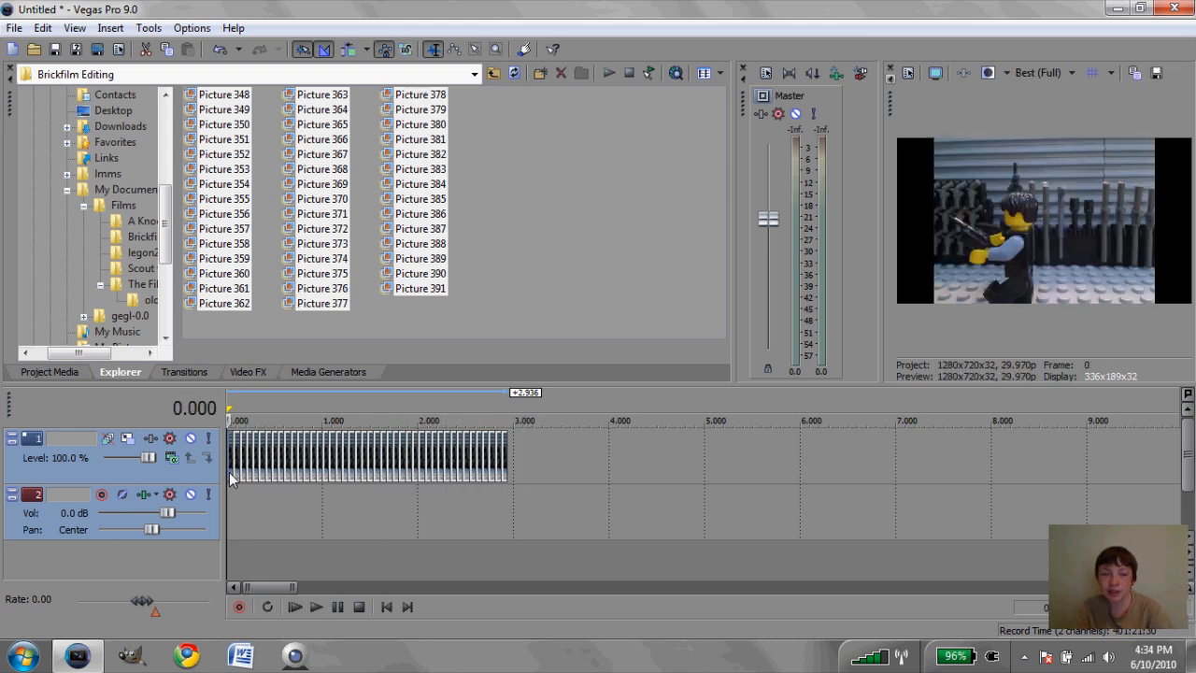
pyautogui.click(293, 606)
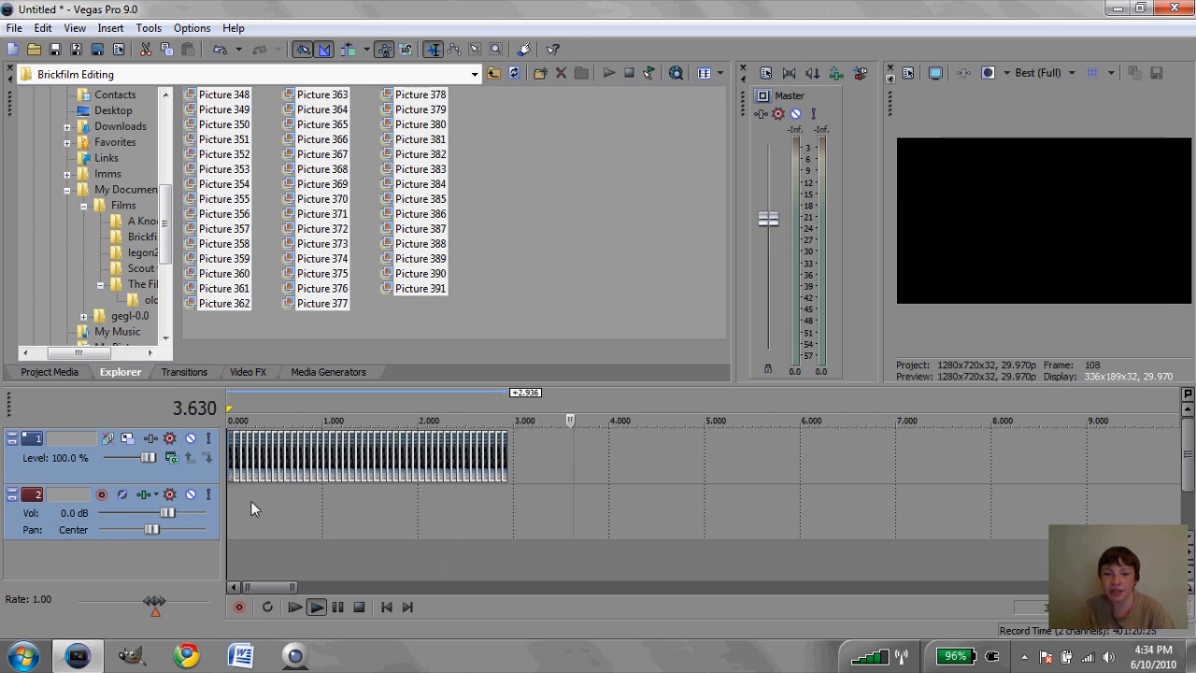
pyautogui.click(359, 606)
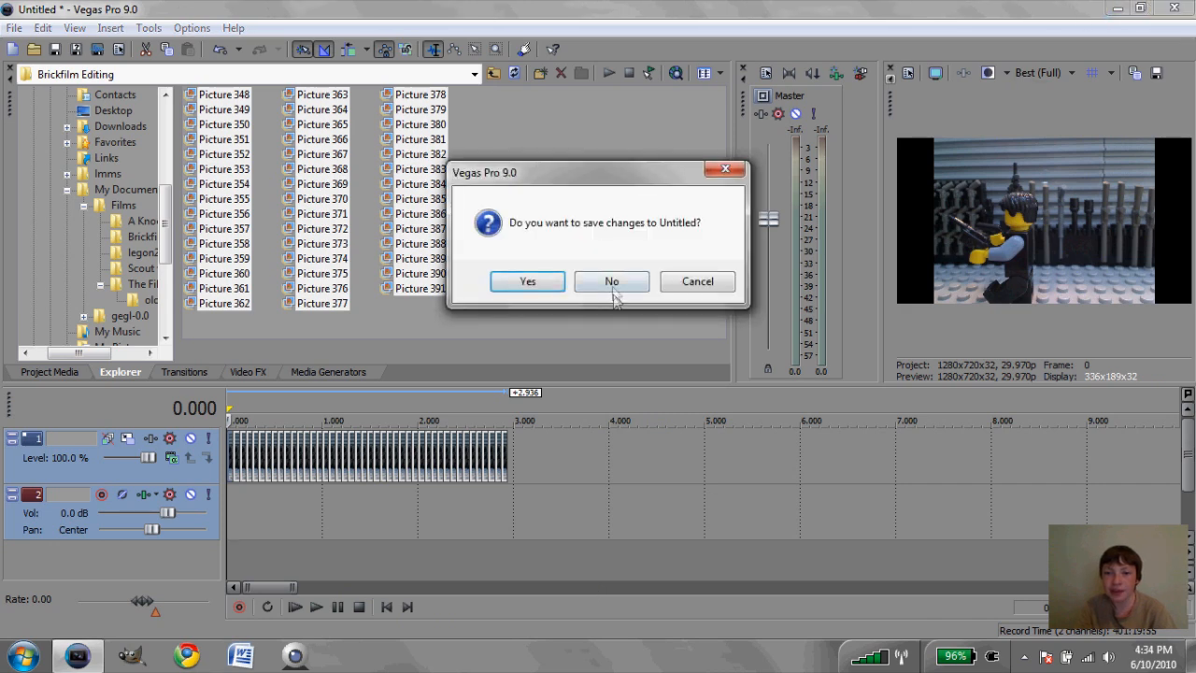
pyautogui.click(611, 280)
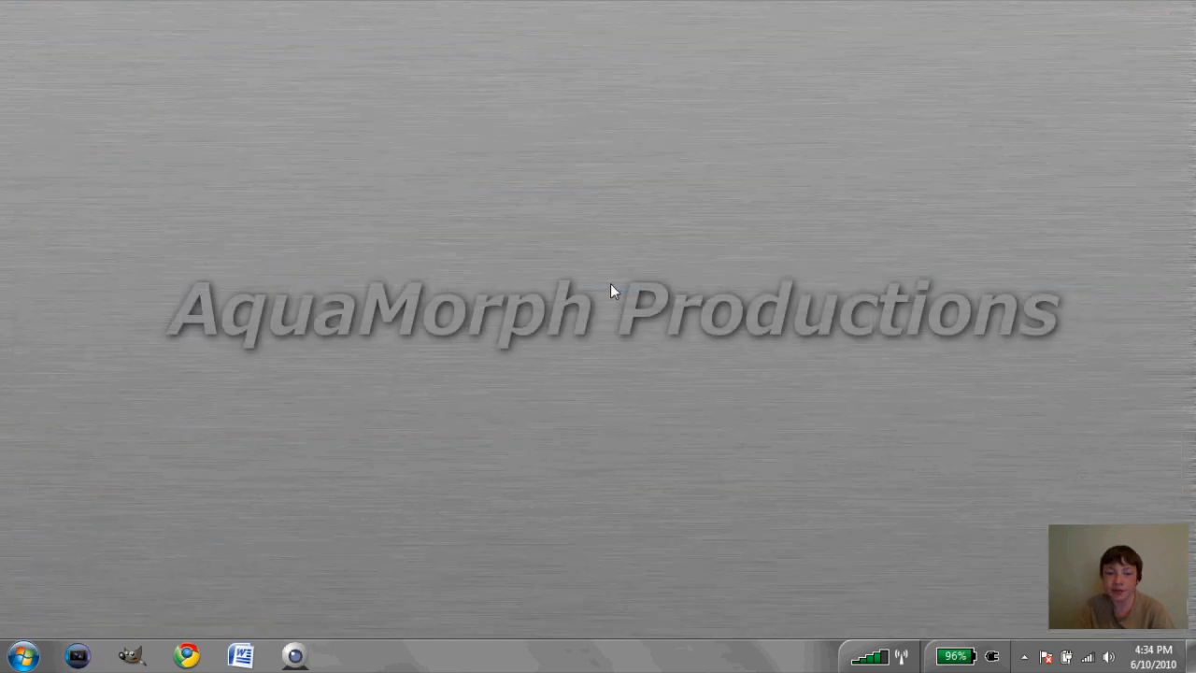